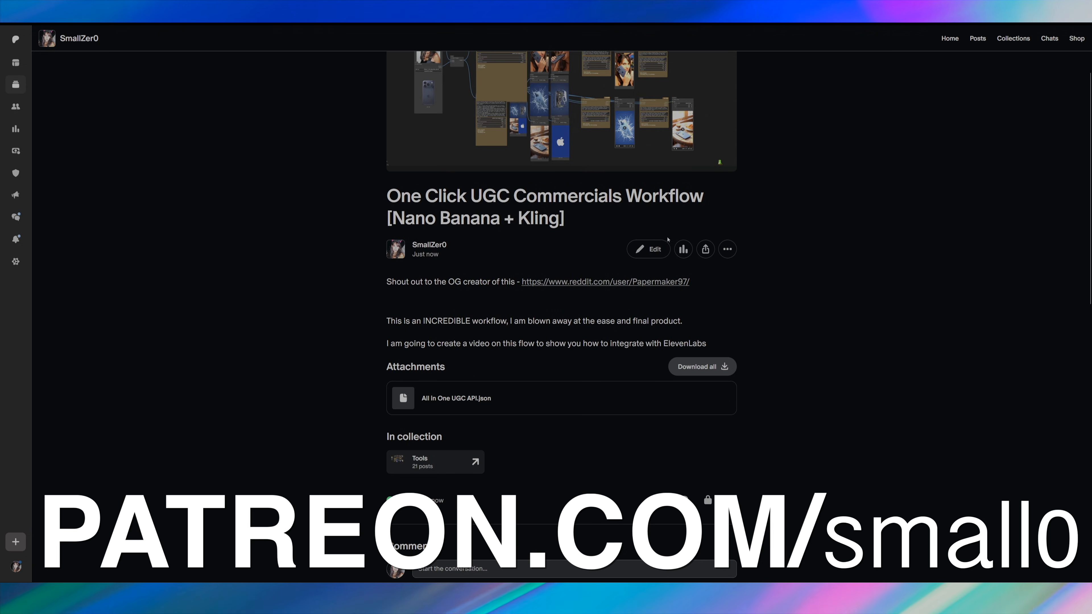
pyautogui.moveTo(596, 317)
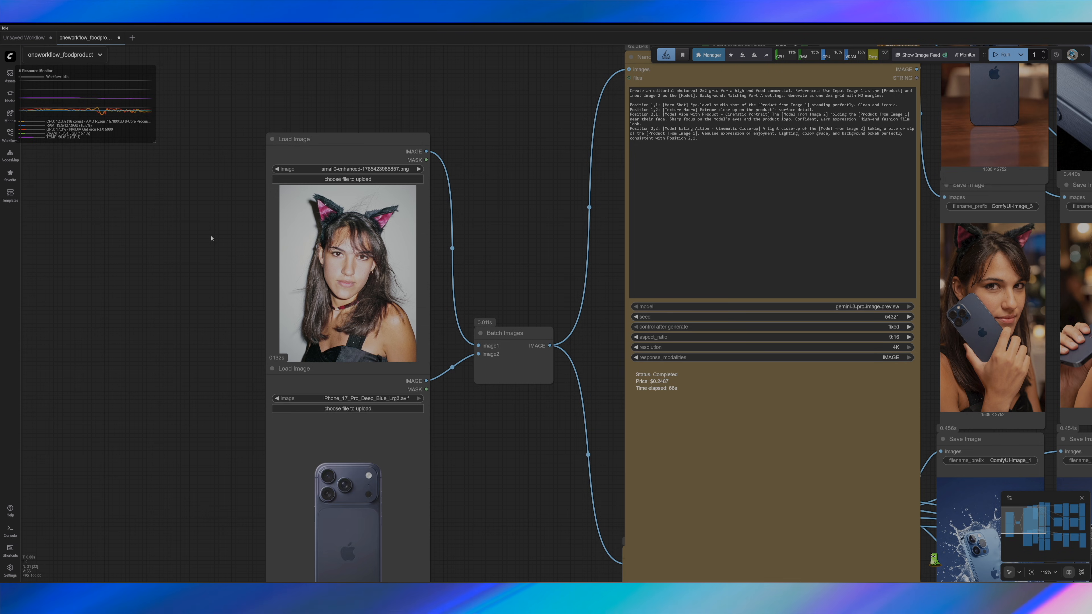
pyautogui.moveTo(186, 279)
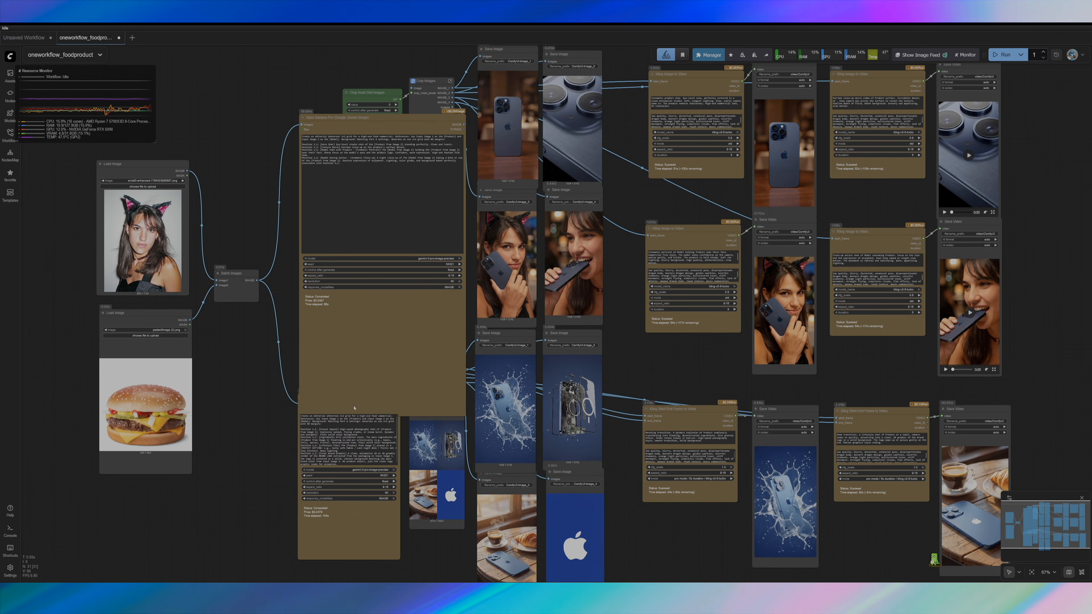
pyautogui.moveTo(451, 280)
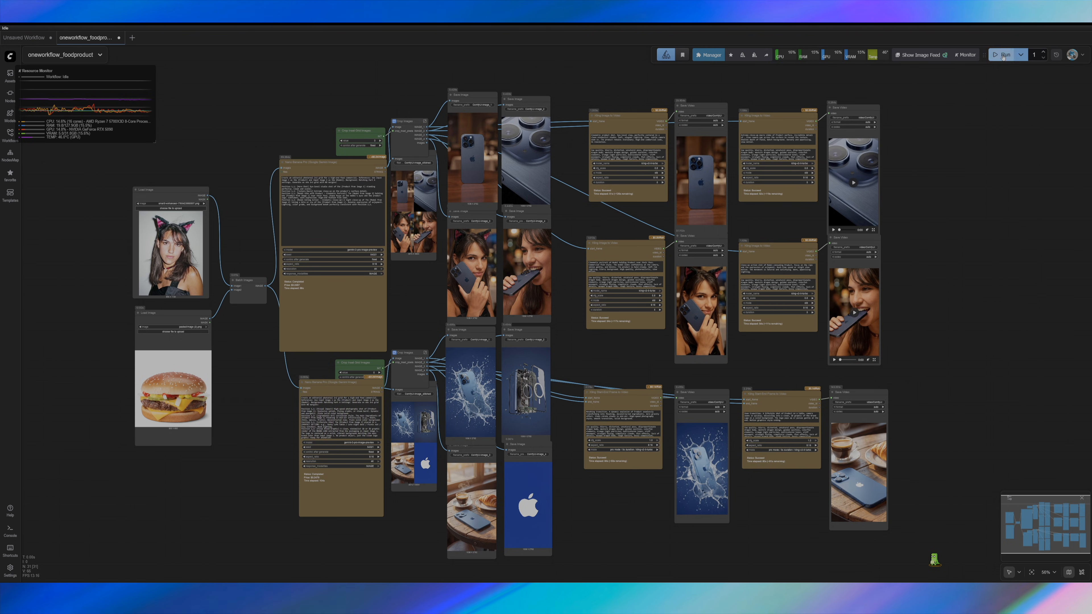
pyautogui.click(1005, 54)
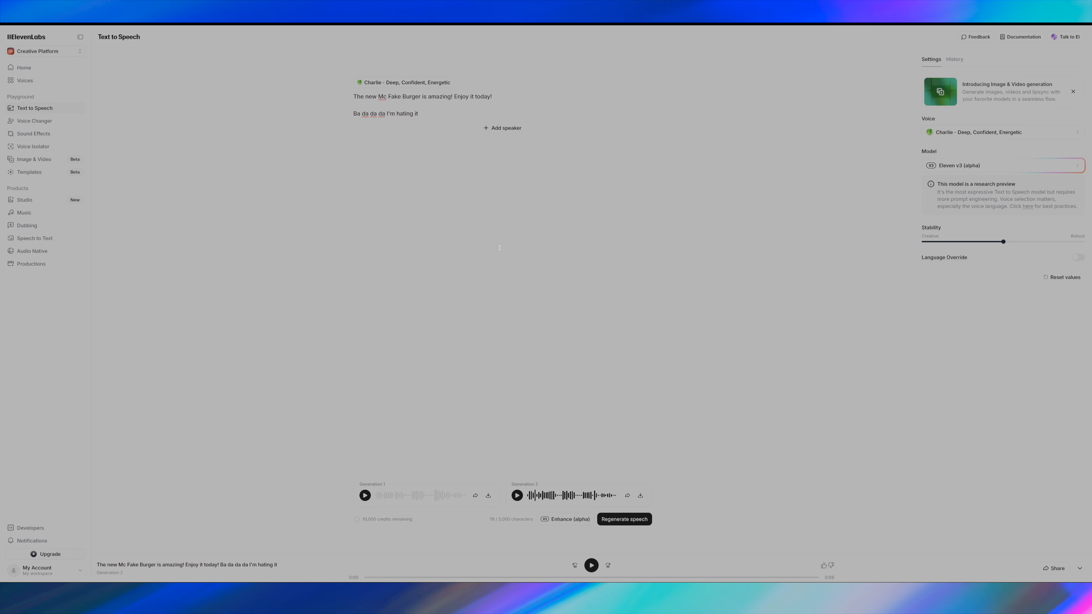
pyautogui.click(624, 519)
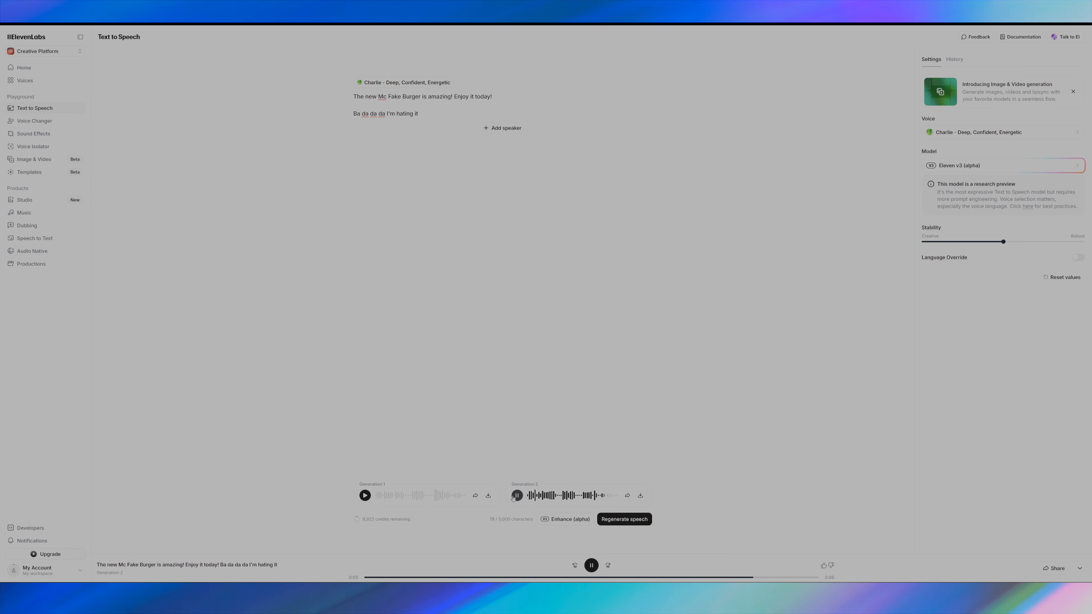
pyautogui.click(592, 564)
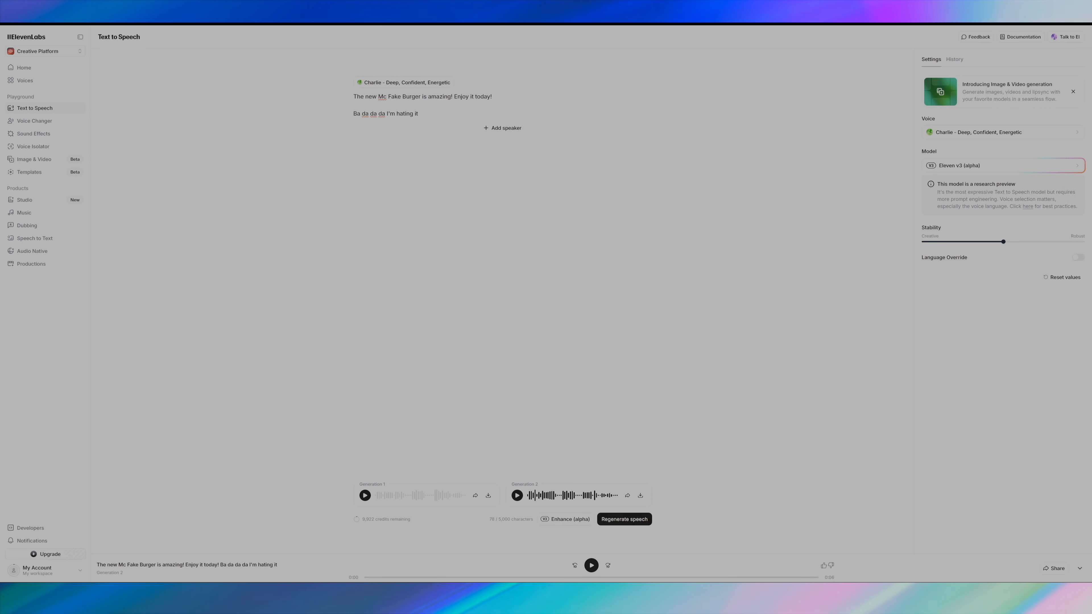